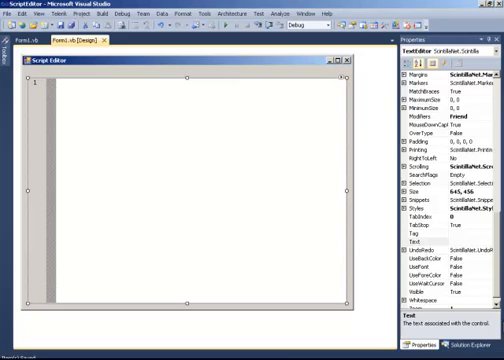
{"action": "mouse_move", "coordinate": [177, 134]}
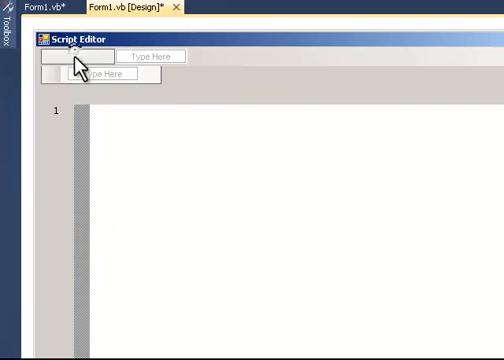
Add File, Edit and Help as the Script Editor menu bar's top-level entries
{"action": "type", "text": "File"}
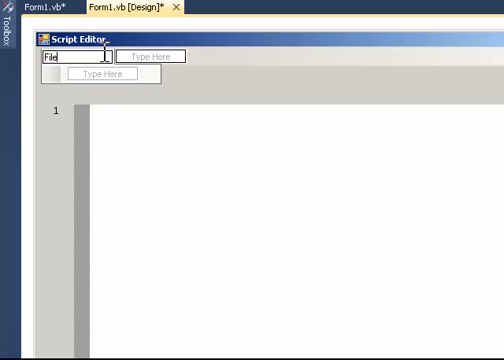
{"action": "type", "text": "Edit"}
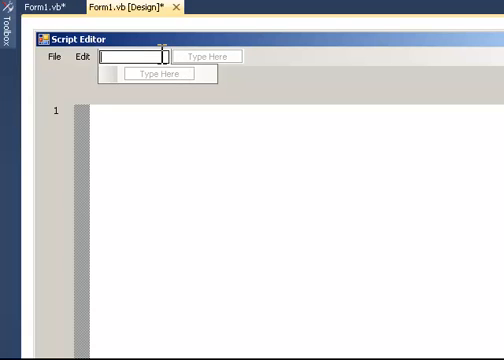
{"action": "type", "text": "Help"}
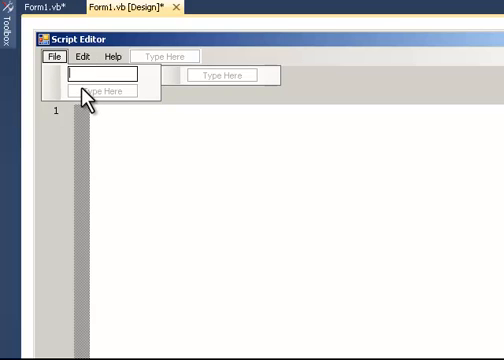
Fill the File menu with New, Open, Save, Save As, a separator, and Exit
{"action": "type", "text": "New"}
{"action": "left_click", "coordinate": [102, 91]}
{"action": "type", "text": "Open"}
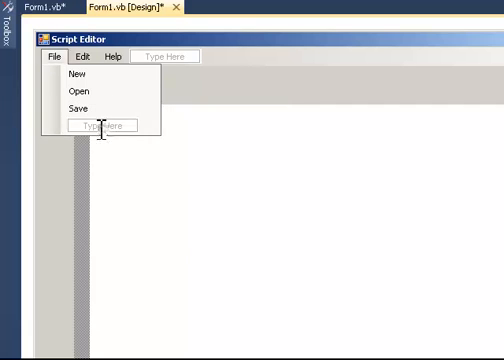
{"action": "type", "text": "SA"}
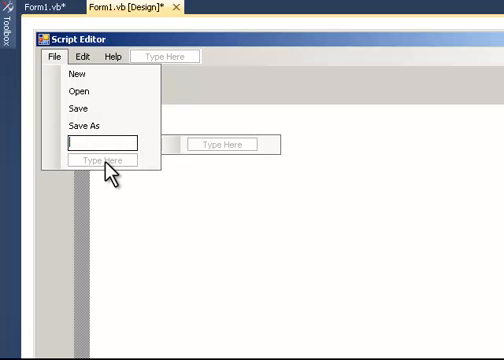
{"action": "left_click", "coordinate": [95, 144]}
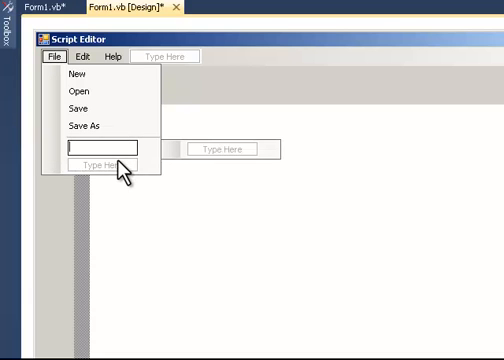
{"action": "type", "text": "E"}
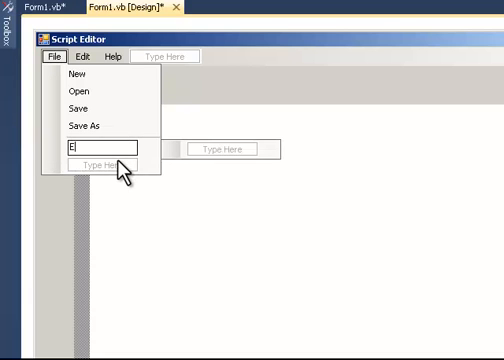
{"action": "type", "text": "xit"}
{"action": "type", "text": "Cut"}
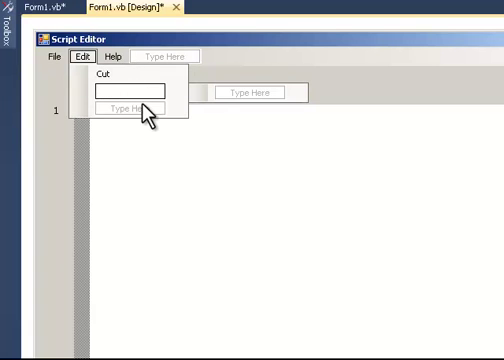
Add Undo beneath Cut in the Edit menu
{"action": "type", "text": "Undo"}
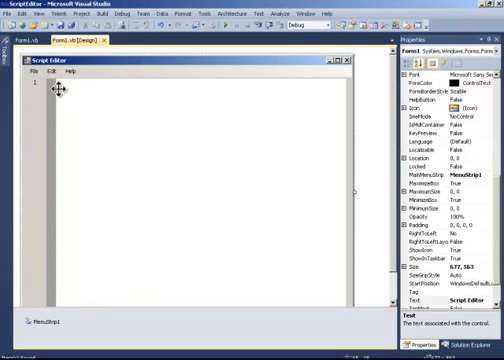
Generate the NewToolStripMenuItem_Click handler from the File menu's New item
{"action": "left_click", "coordinate": [37, 73]}
{"action": "type", "text": "Dim notify As obje"}
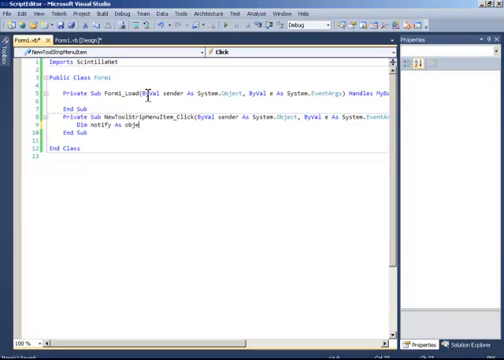
Store the result of an "Are you sure?" Notification message box in notify
{"action": "type", "text": "= New"}
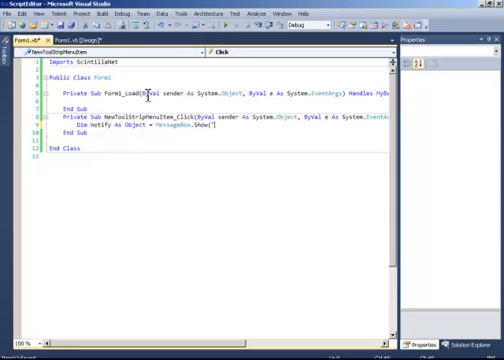
{"action": "type", "text": "\"Are you sure?"}
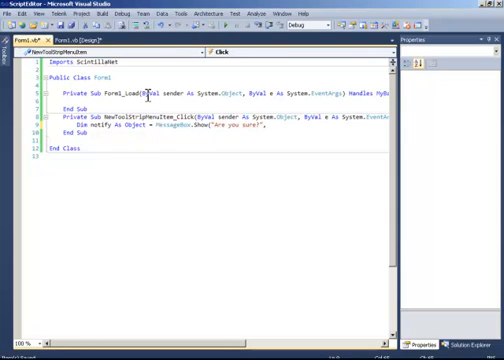
{"action": "type", "text": ", \"Notifica"}
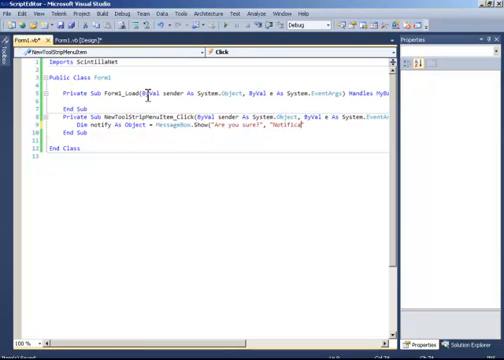
{"action": "type", "text": ","}
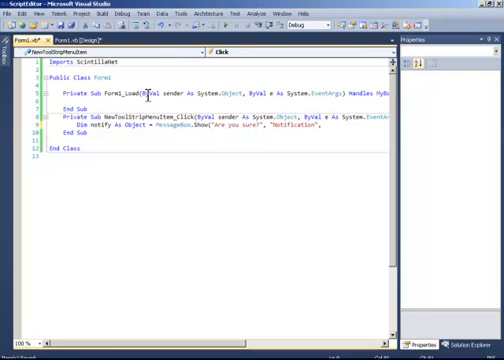
{"action": "type", "text": "MessageBoxButtons."}
{"action": "type", "text": "If notify ="}
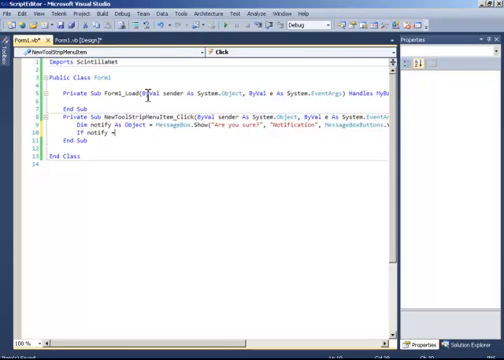
Add an If notify = DialogResult.Yes Then block acting on the script text
{"action": "type", "text": "DialogResult."}
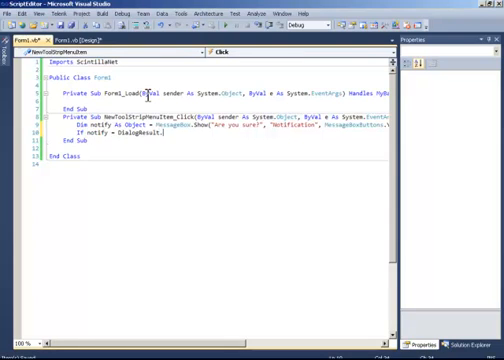
{"action": "type", "text": "Yes Then"}
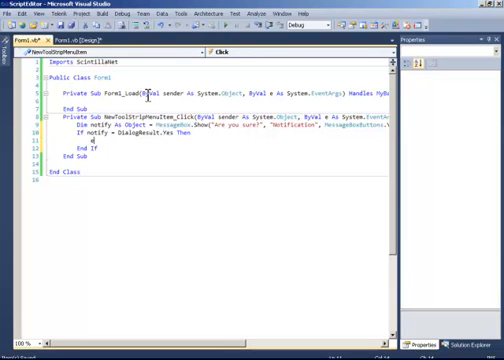
{"action": "type", "text": "Scrip"}
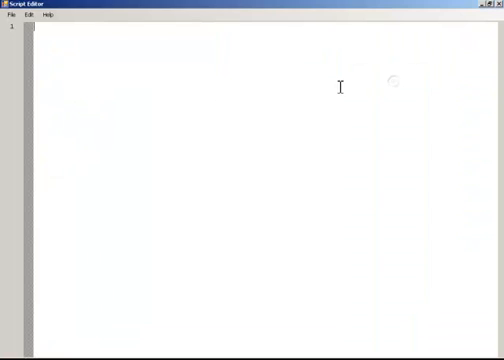
{"action": "mouse_move", "coordinate": [116, 51]}
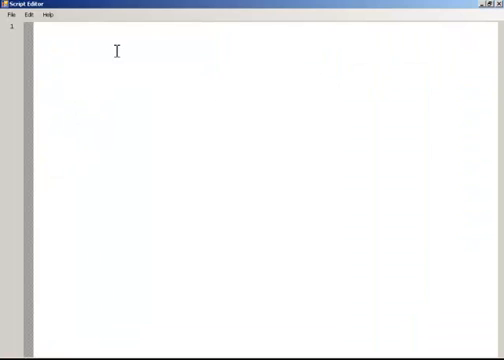
Answer Yes to clear the running editor, then enter and deselect test text
{"action": "type", "text": "<html>"}
{"action": "type", "text": "hello"}
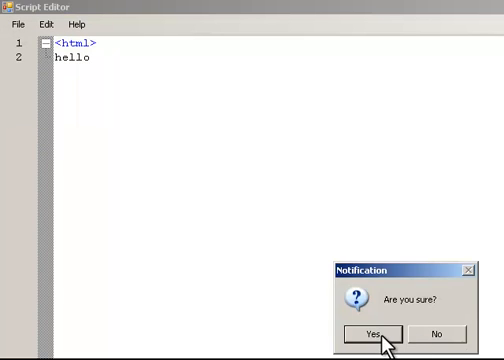
{"action": "left_click", "coordinate": [374, 333]}
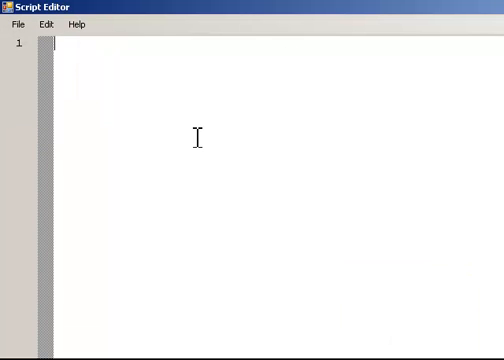
{"action": "left_click", "coordinate": [13, 24]}
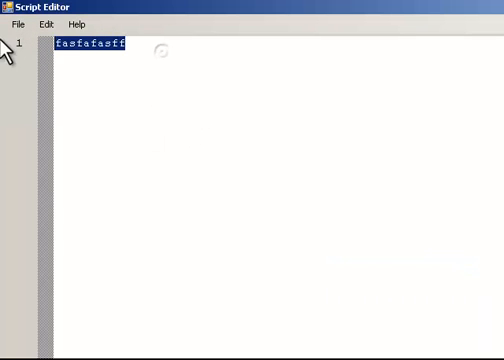
{"action": "left_click", "coordinate": [14, 23]}
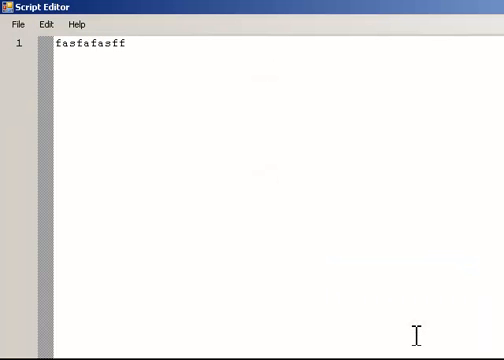
{"action": "left_click", "coordinate": [14, 24]}
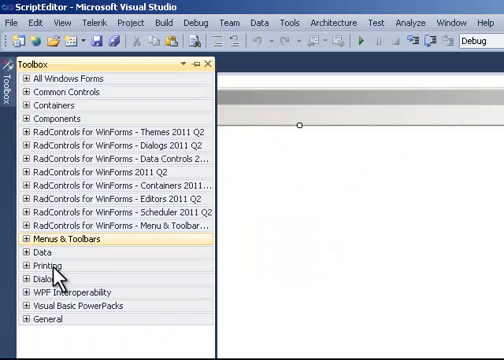
Add OpenFileDialog dlgOpenFile with an All files filter and the title Open File
{"action": "left_click", "coordinate": [40, 279]}
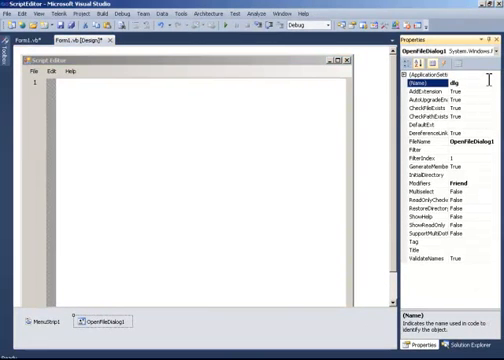
{"action": "type", "text": "dlgOpenFile"}
{"action": "left_click", "coordinate": [472, 149]}
{"action": "type", "text": "All files | *.*"}
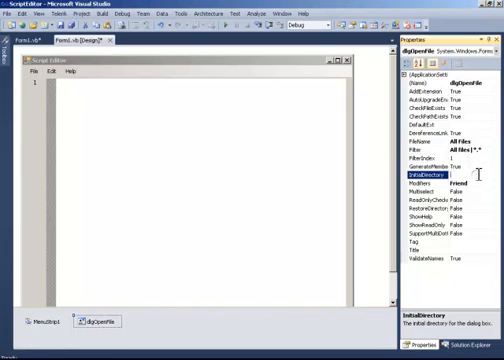
{"action": "left_click", "coordinate": [415, 248]}
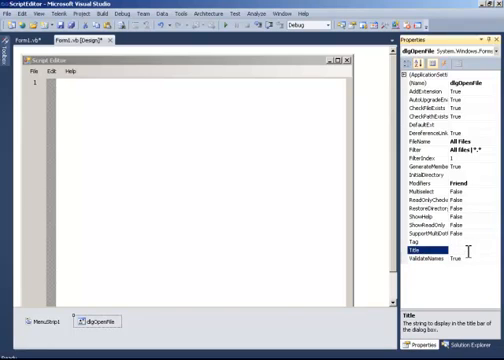
{"action": "type", "text": "Open File"}
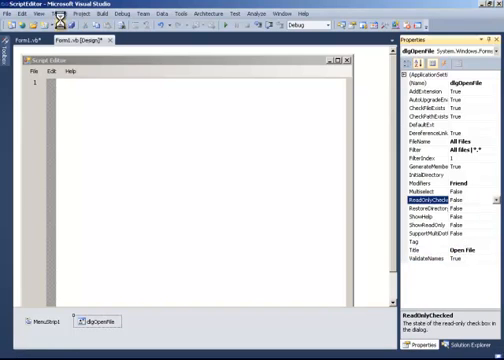
{"action": "mouse_move", "coordinate": [57, 135]}
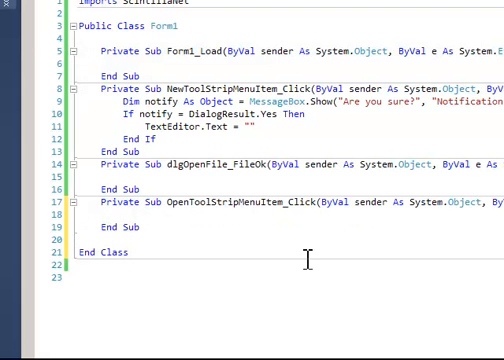
Call dlgOpenFile.ShowDialog() inside OpenToolStripMenuItem_Click
{"action": "type", "text": "dlgOpenFile."}
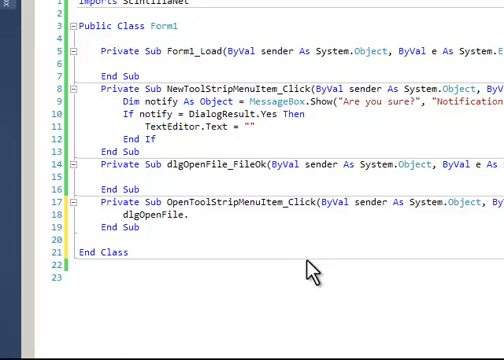
{"action": "type", "text": "Sho"}
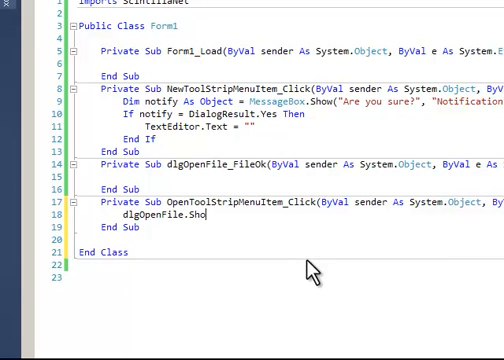
{"action": "type", "text": "wDialog()"}
{"action": "left_click", "coordinate": [287, 38]}
{"action": "type", "text": "Private filename As String ="}
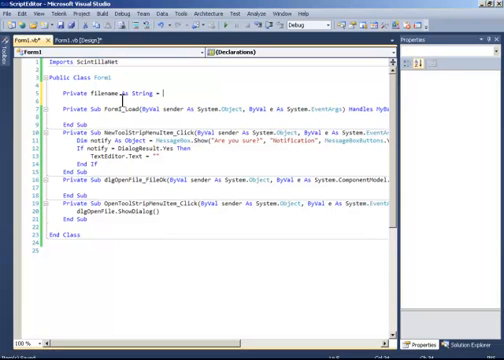
Initialise filename to Nothing, store dlgOpenFile.FileName in FileOk, and begin another Imports line
{"action": "type", "text": "Noth"}
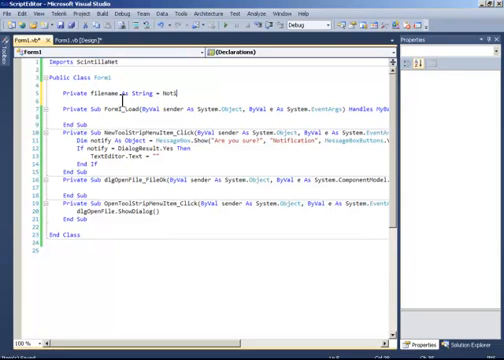
{"action": "scroll", "scroll_direction": "down", "scroll_amount": 3}
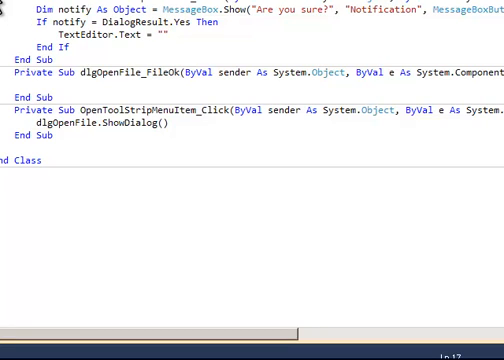
{"action": "type", "text": "filename ="}
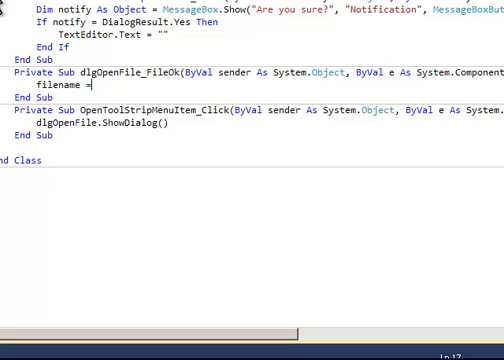
{"action": "type", "text": "dlgOpenFile.Fi"}
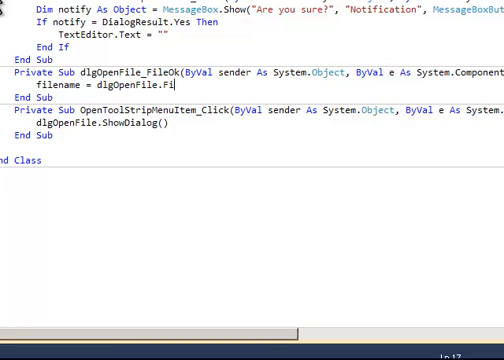
{"action": "type", "text": "leName"}
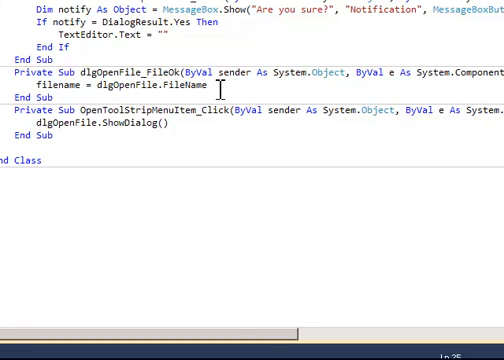
{"action": "double_click", "coordinate": [194, 84]}
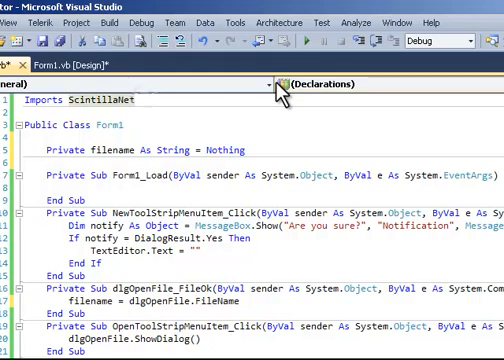
{"action": "type", "text": "Im"}
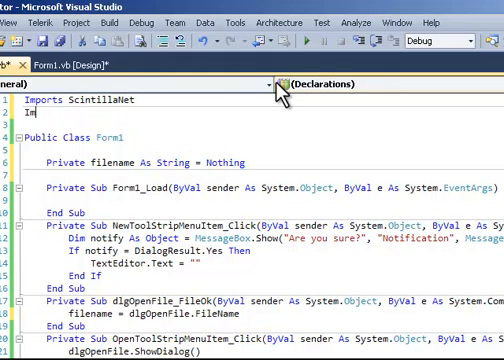